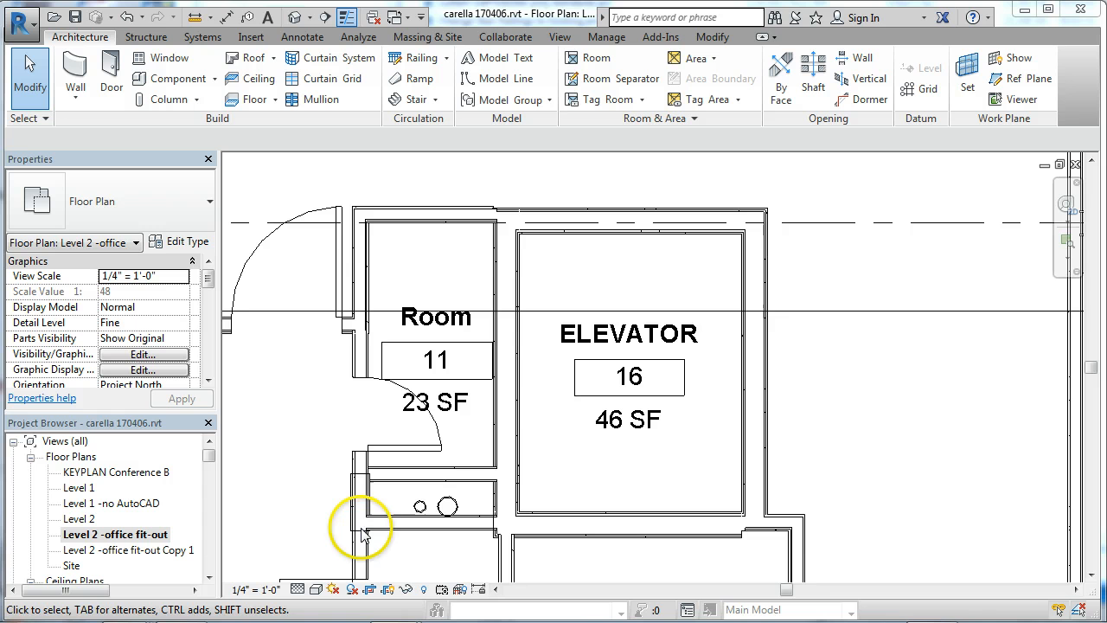
Step: Inspect the elevator and chase walls, then shorten the demising wall above Room 11 before the shaftwall
{"action": "left_click", "coordinate": [510, 442]}
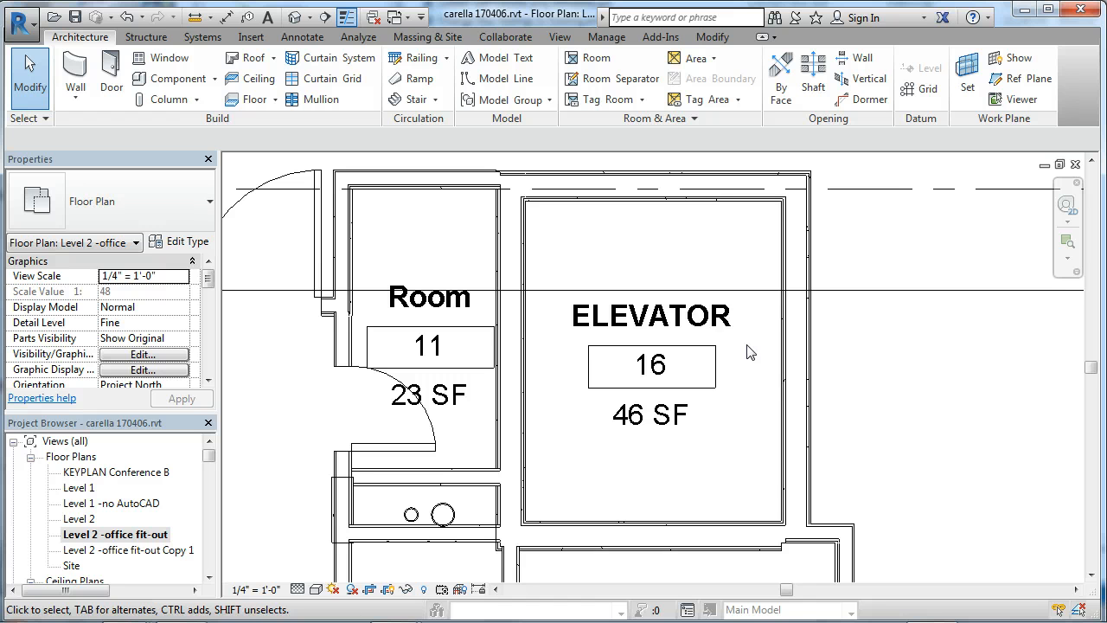
{"action": "left_click", "coordinate": [805, 320]}
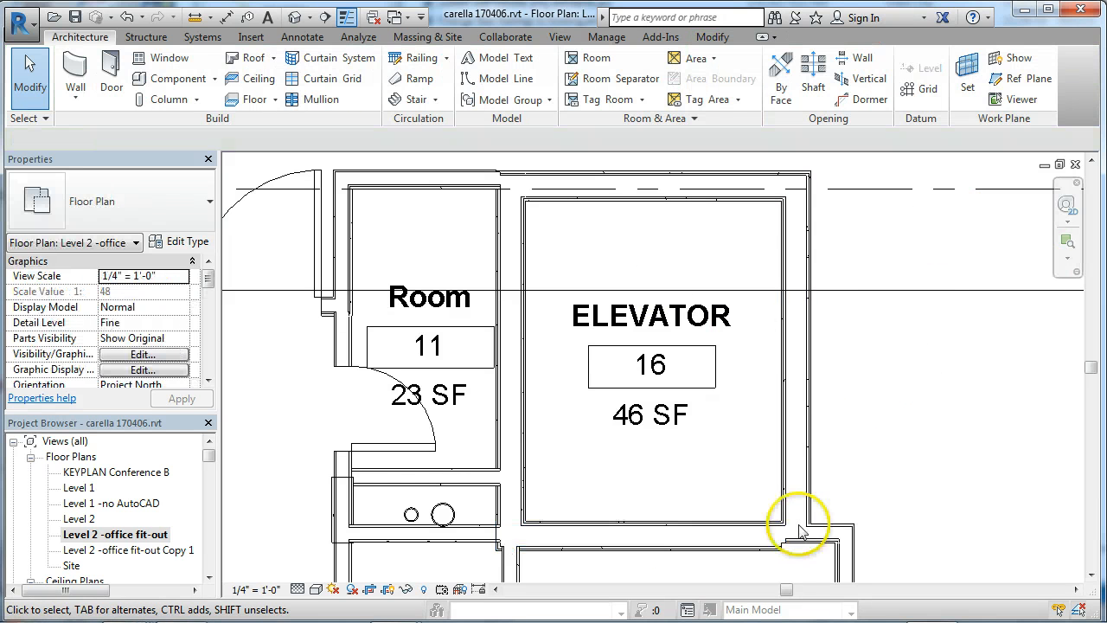
{"action": "left_click", "coordinate": [800, 532]}
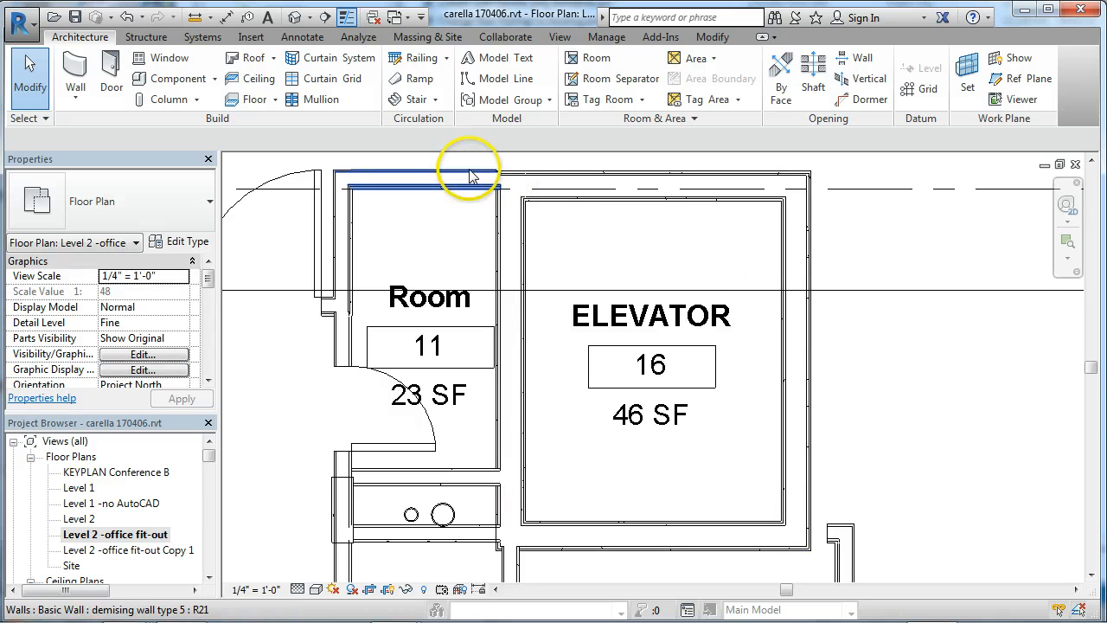
{"action": "left_click", "coordinate": [467, 179]}
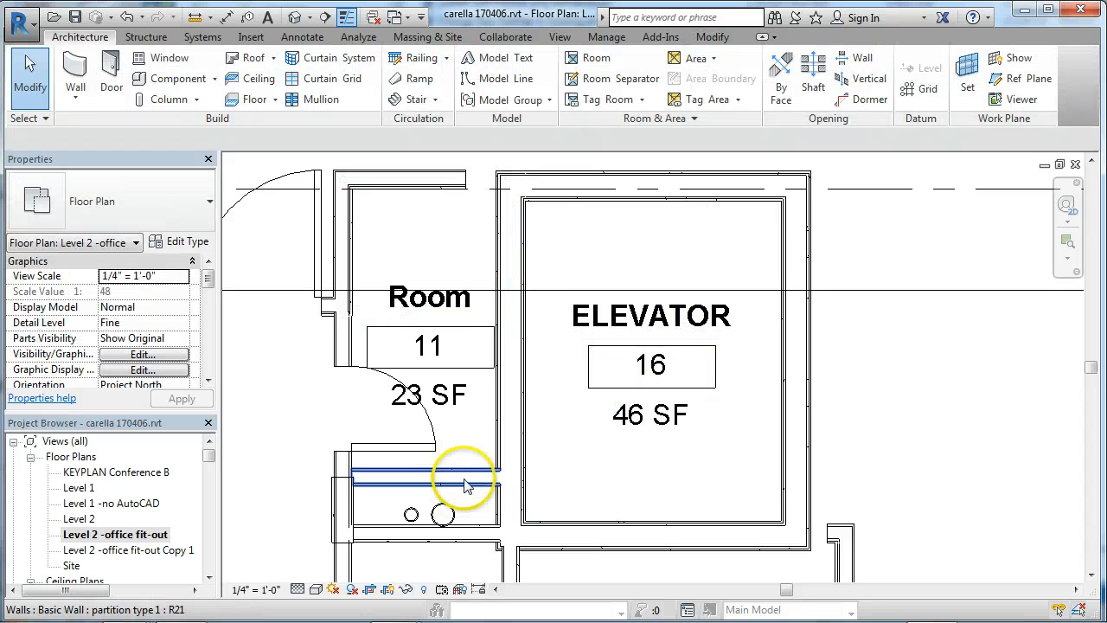
Step: Pull both chase partition walls and the short wall below the shaft back from the shaftwall
{"action": "left_click", "coordinate": [462, 476]}
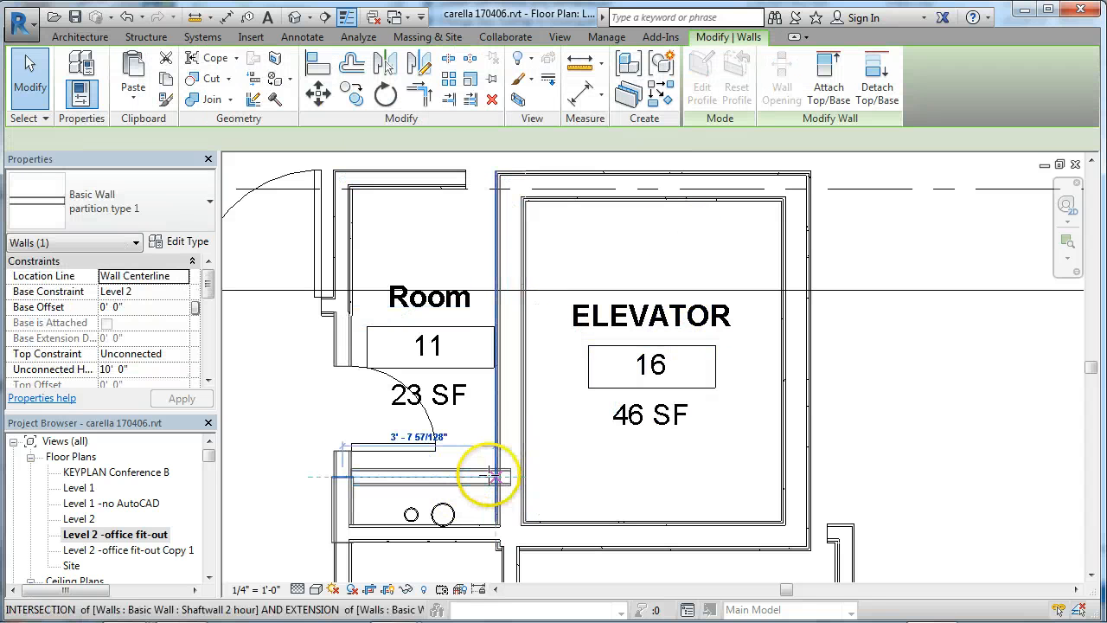
{"action": "left_click", "coordinate": [475, 476]}
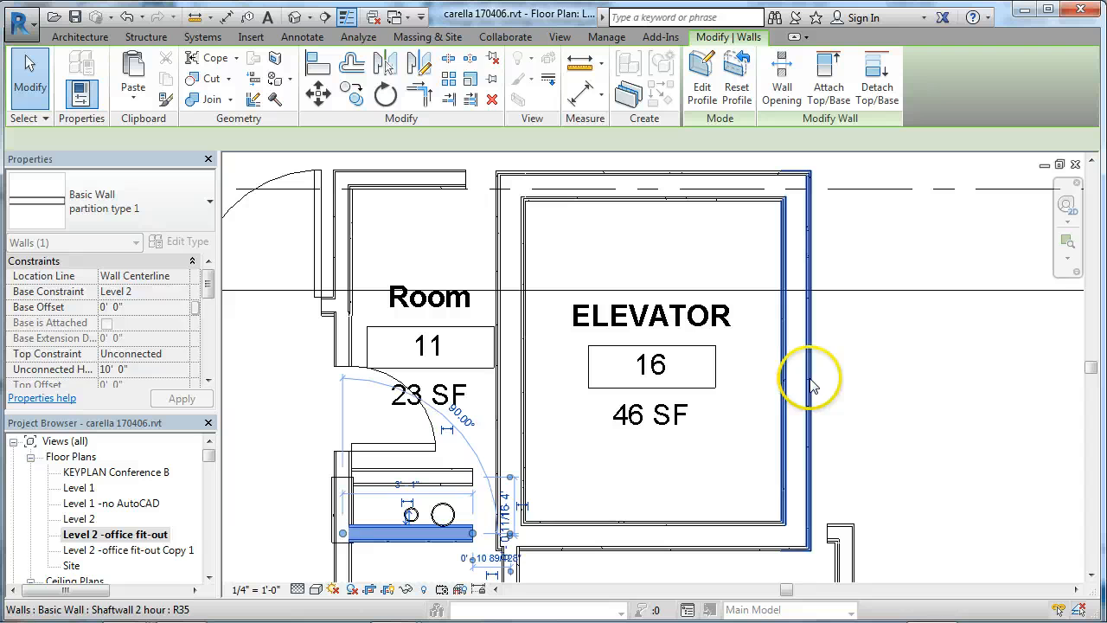
{"action": "left_click", "coordinate": [545, 558]}
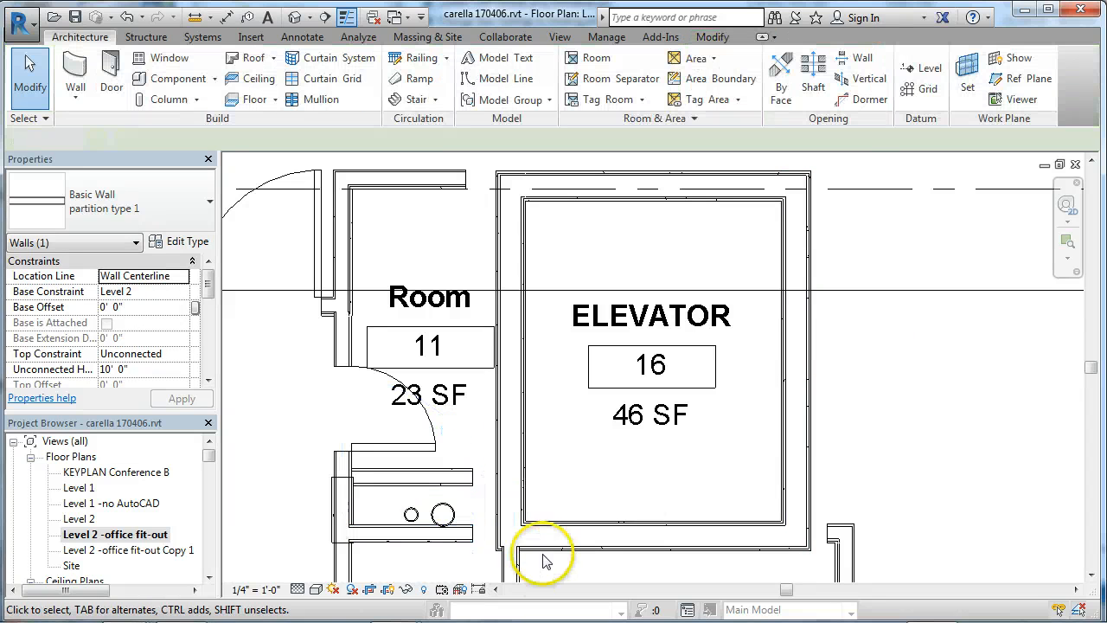
{"action": "left_click", "coordinate": [541, 554]}
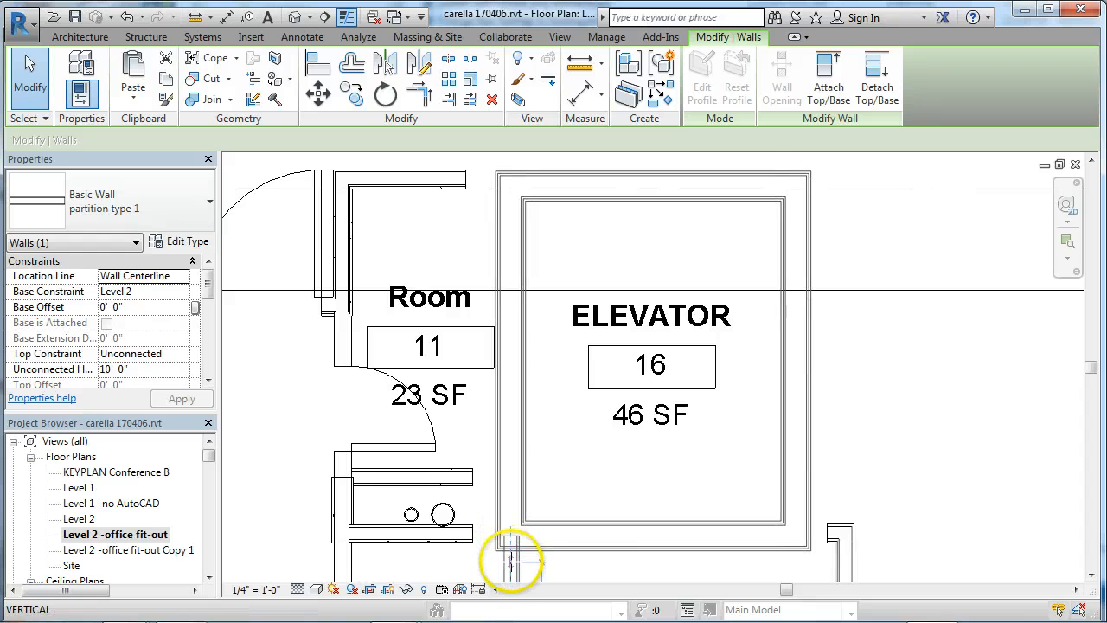
{"action": "left_click", "coordinate": [510, 558]}
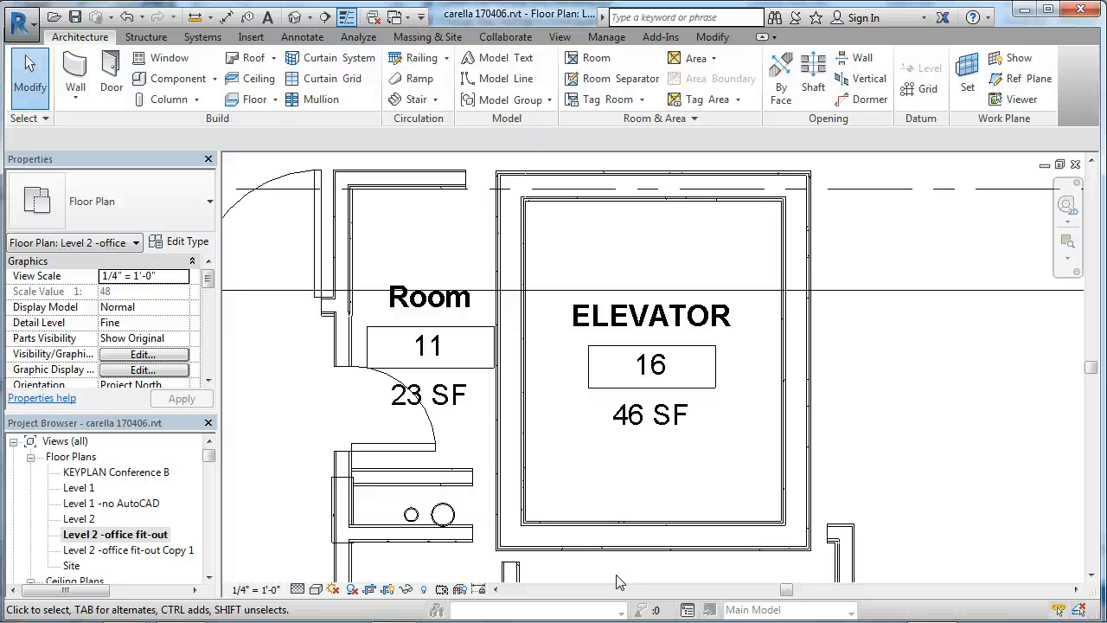
{"action": "mouse_move", "coordinate": [255, 166]}
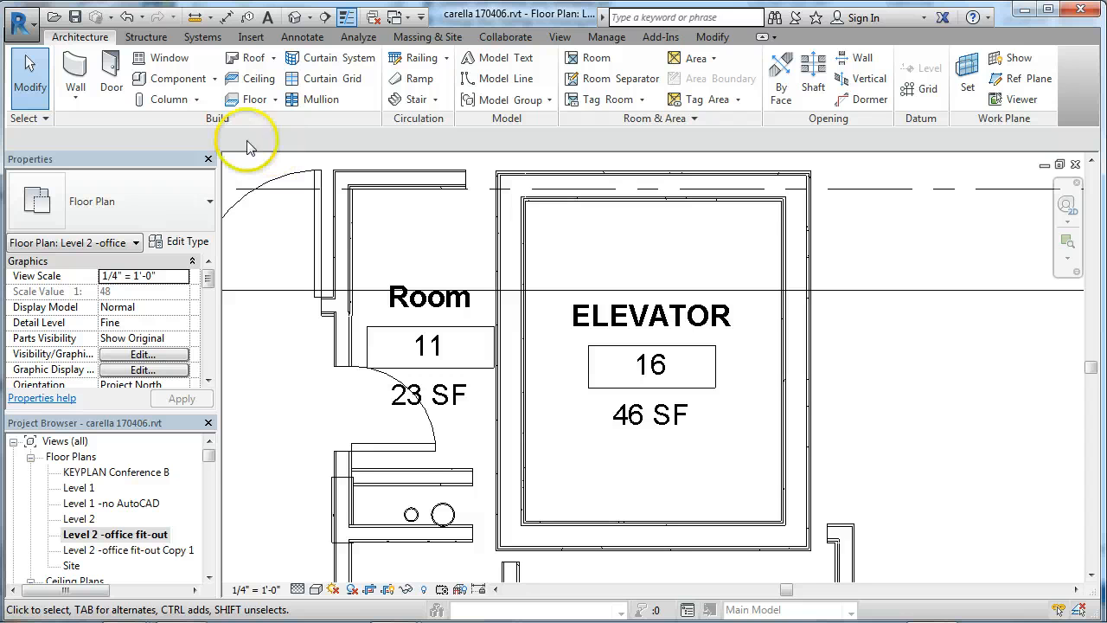
{"action": "mouse_move", "coordinate": [311, 121]}
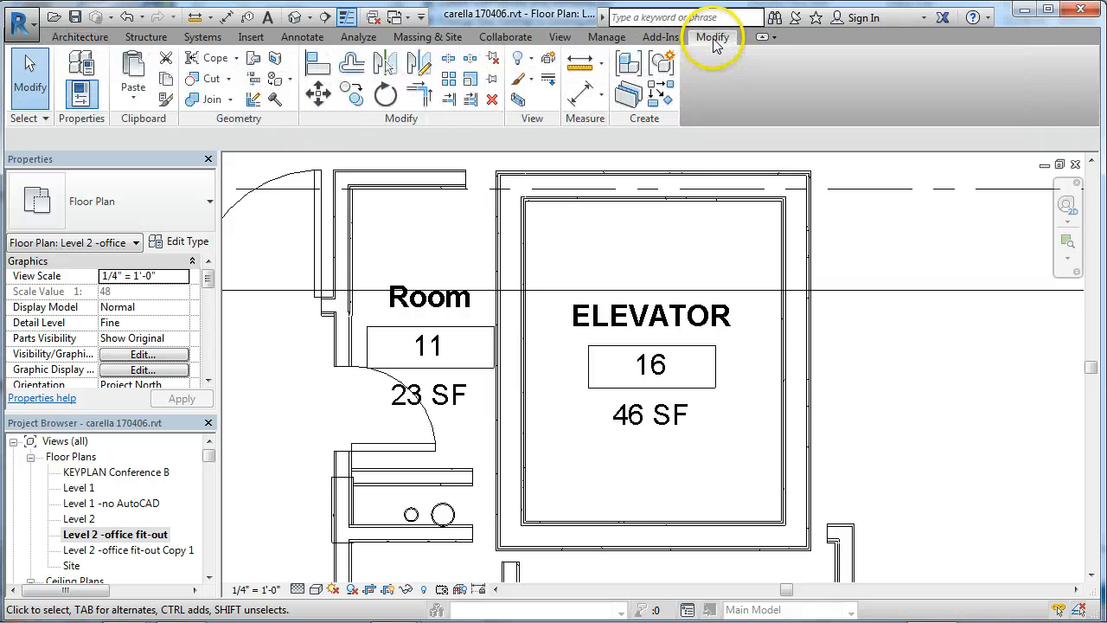
{"action": "mouse_move", "coordinate": [232, 96]}
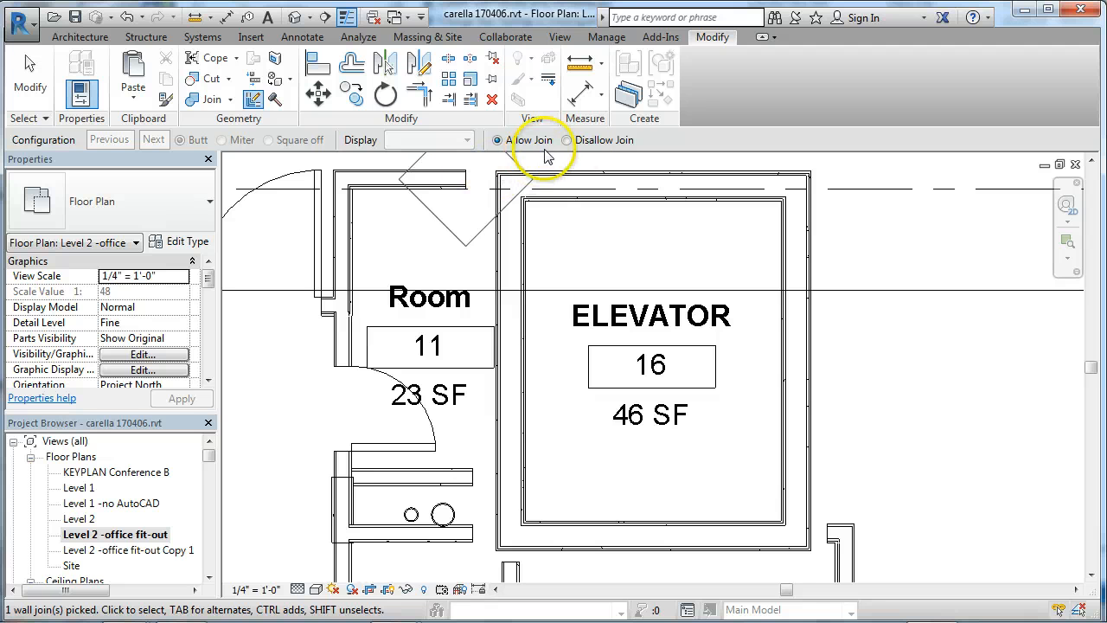
Step: Set the top shaft corner join to Disallow Join, then pick the chase corner join
{"action": "left_click", "coordinate": [567, 139]}
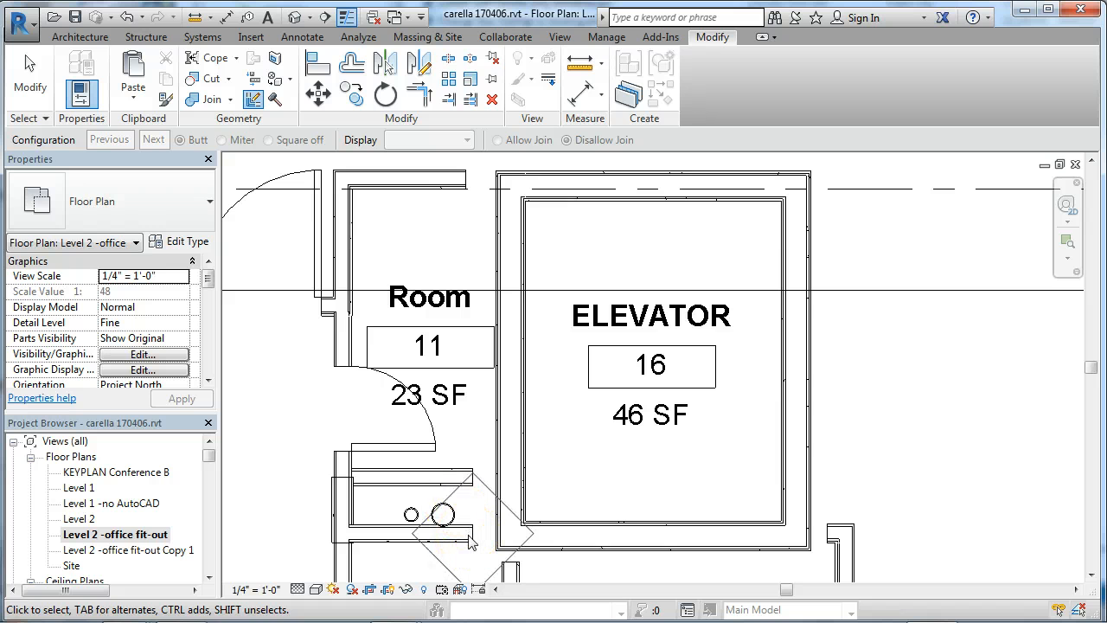
{"action": "left_click", "coordinate": [601, 186]}
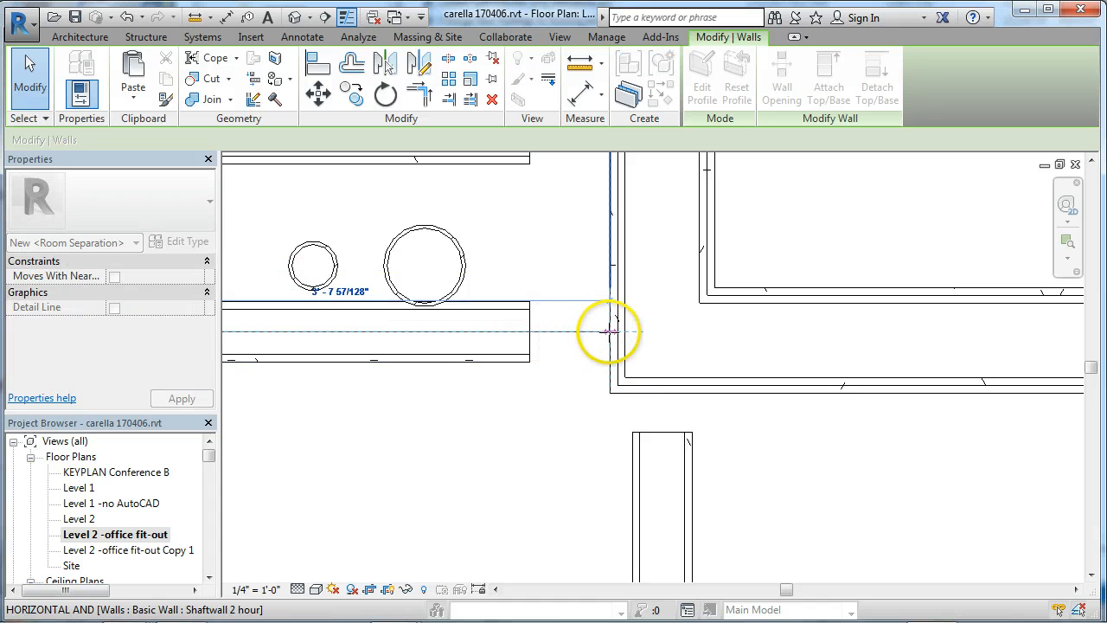
Step: Extend both chase wall ends to the shaftwall face and align one with the neighbouring corner
{"action": "left_click", "coordinate": [668, 507]}
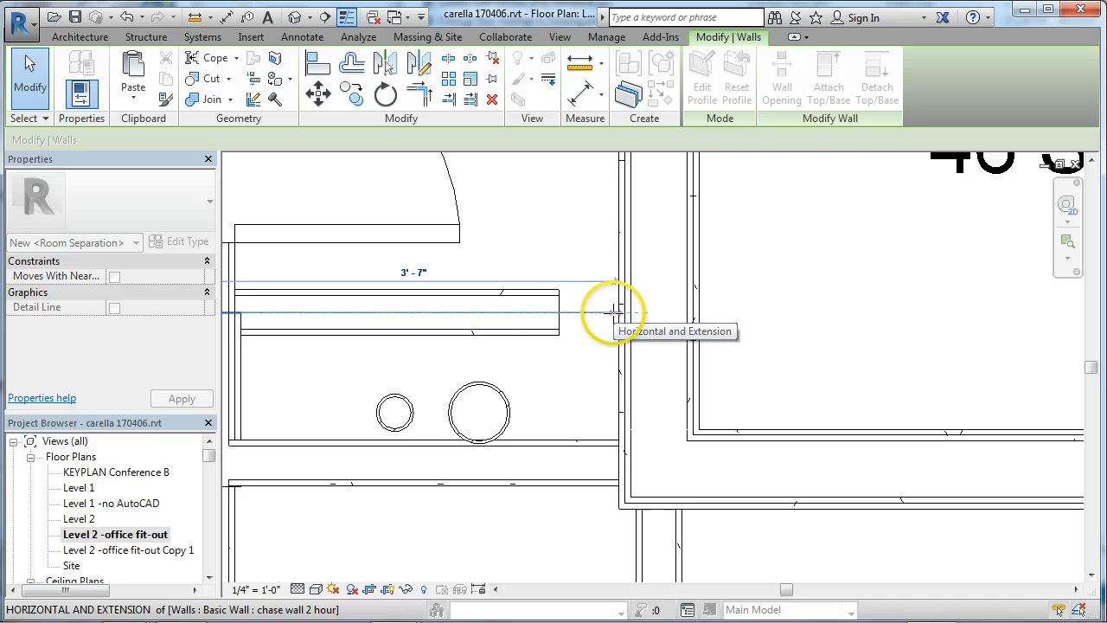
{"action": "left_click", "coordinate": [614, 312]}
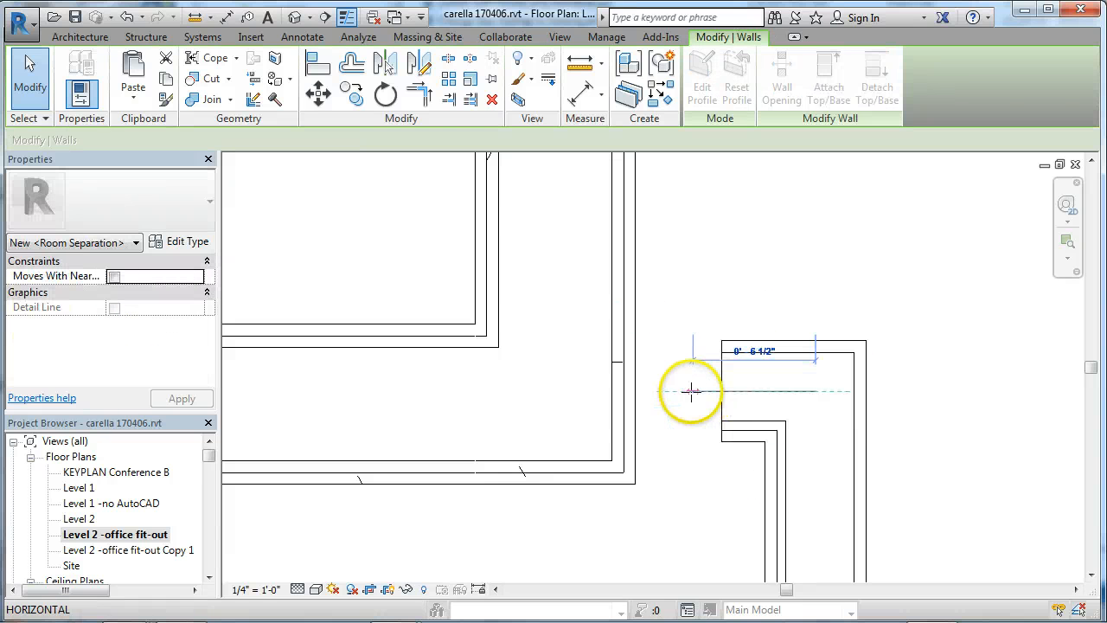
{"action": "left_click", "coordinate": [735, 389]}
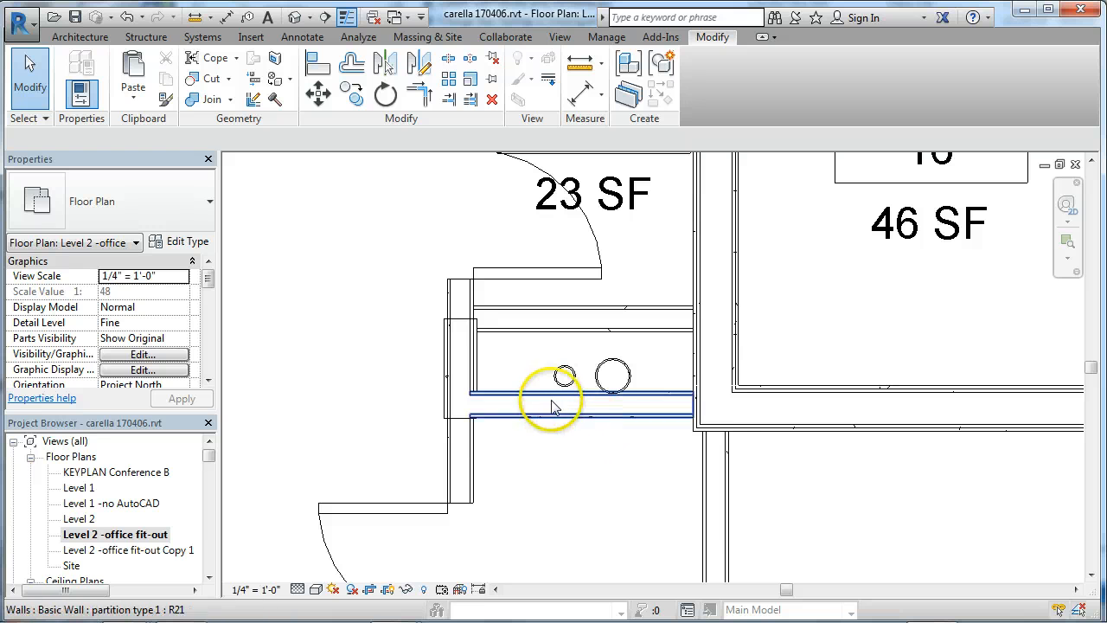
{"action": "mouse_move", "coordinate": [554, 407]}
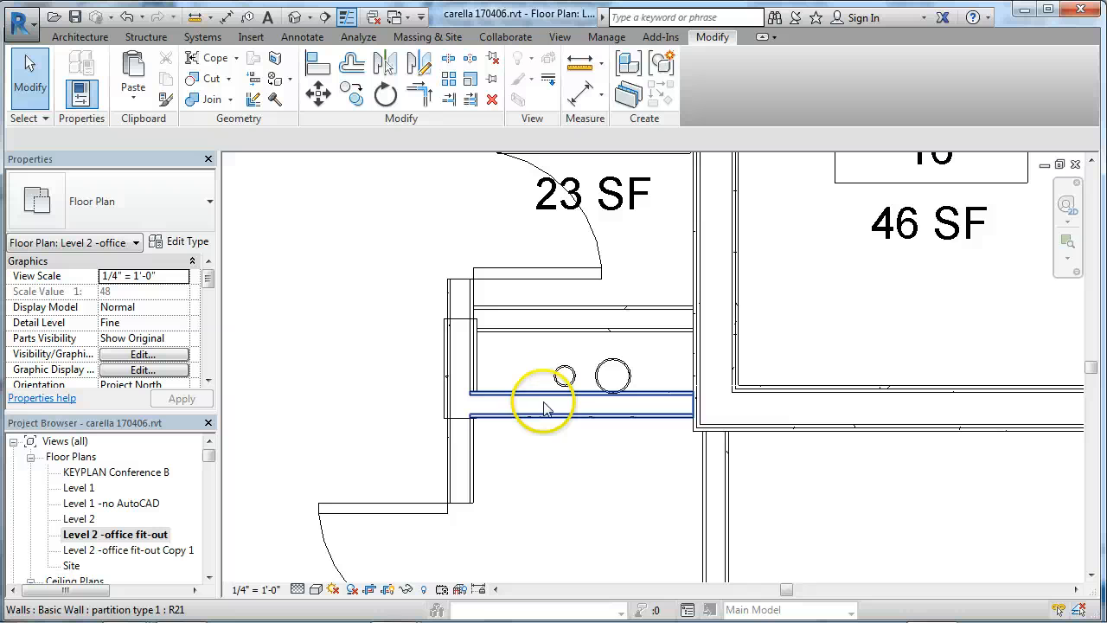
Step: Select both chase walls and change them to Basic Wall: chase wall 2 hour
{"action": "left_click", "coordinate": [459, 367]}
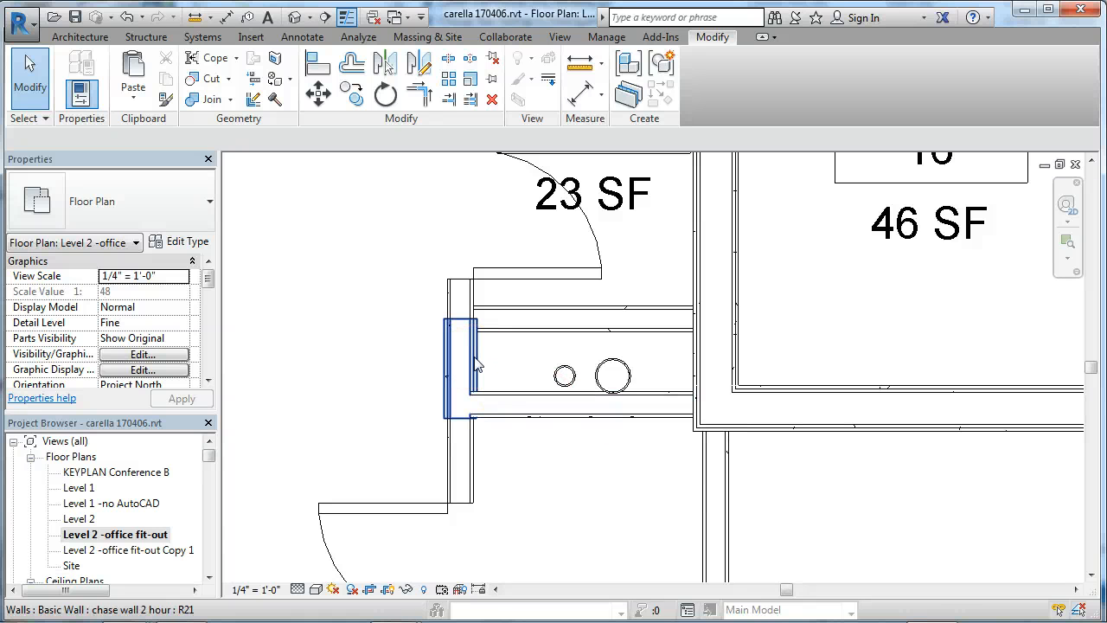
{"action": "mouse_move", "coordinate": [474, 363]}
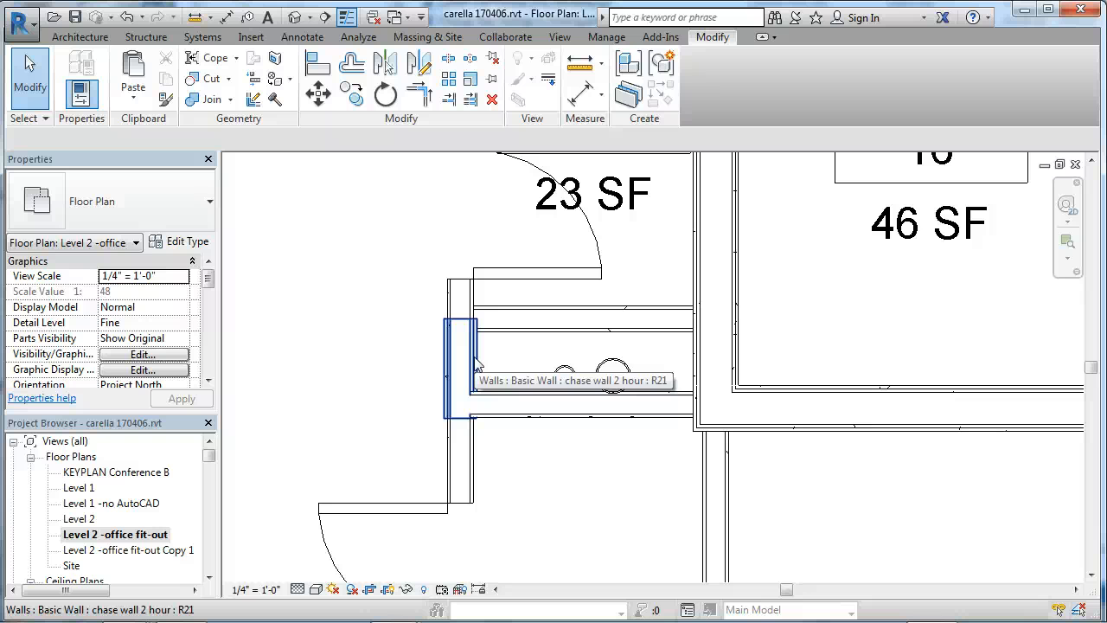
{"action": "left_click", "coordinate": [459, 368]}
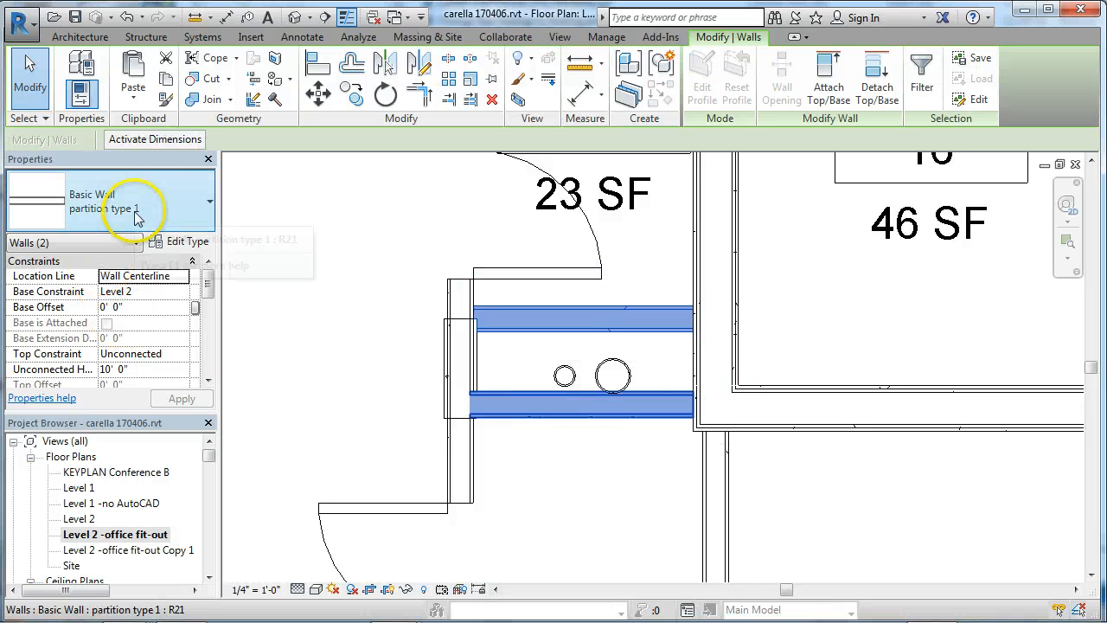
{"action": "left_click", "coordinate": [130, 204]}
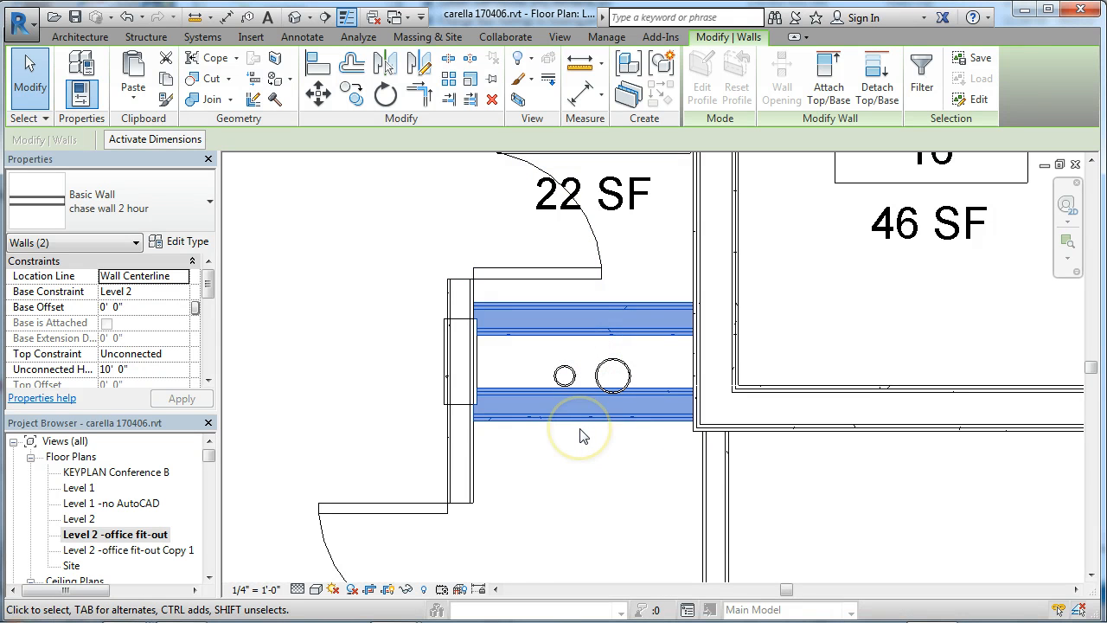
{"action": "mouse_move", "coordinate": [582, 435]}
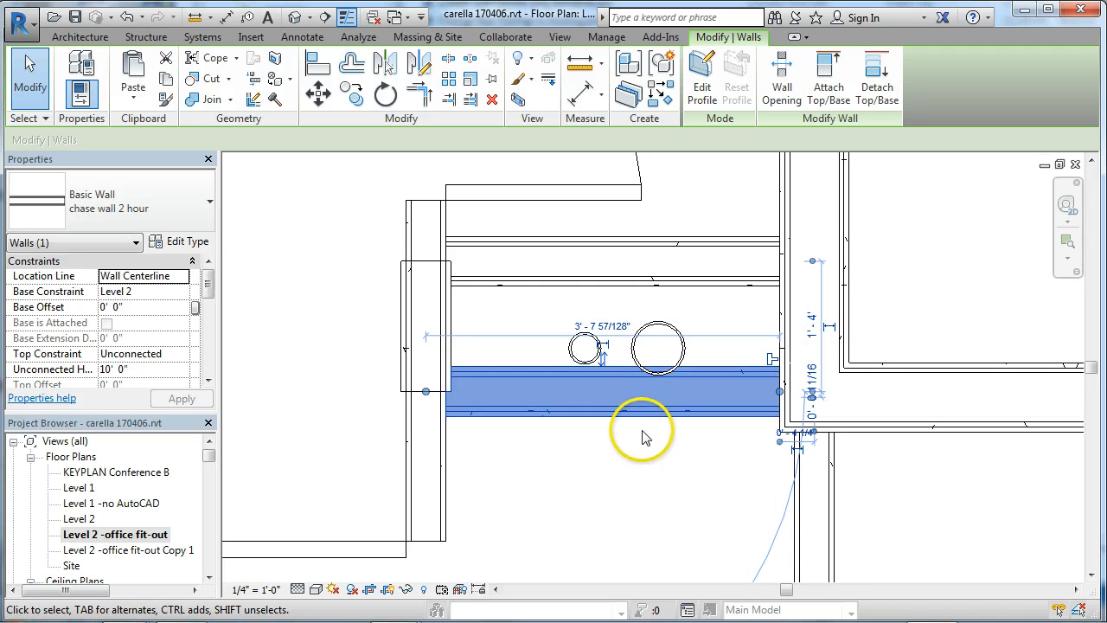
{"action": "mouse_move", "coordinate": [631, 410]}
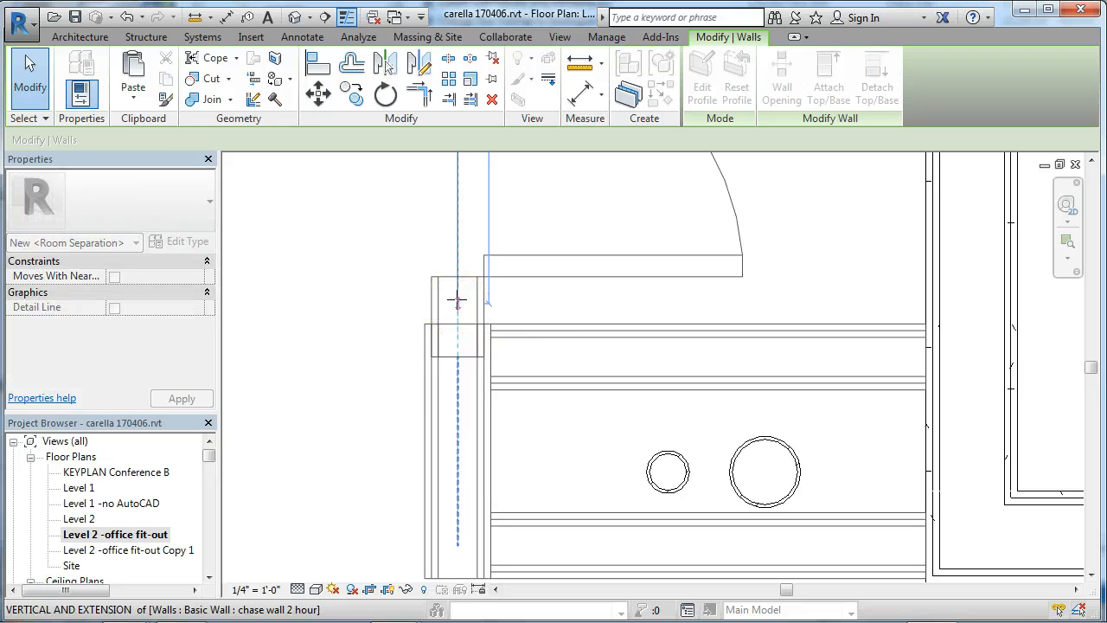
Step: Align the chase wall end with the left end wall of the pipe chase
{"action": "left_click", "coordinate": [457, 285]}
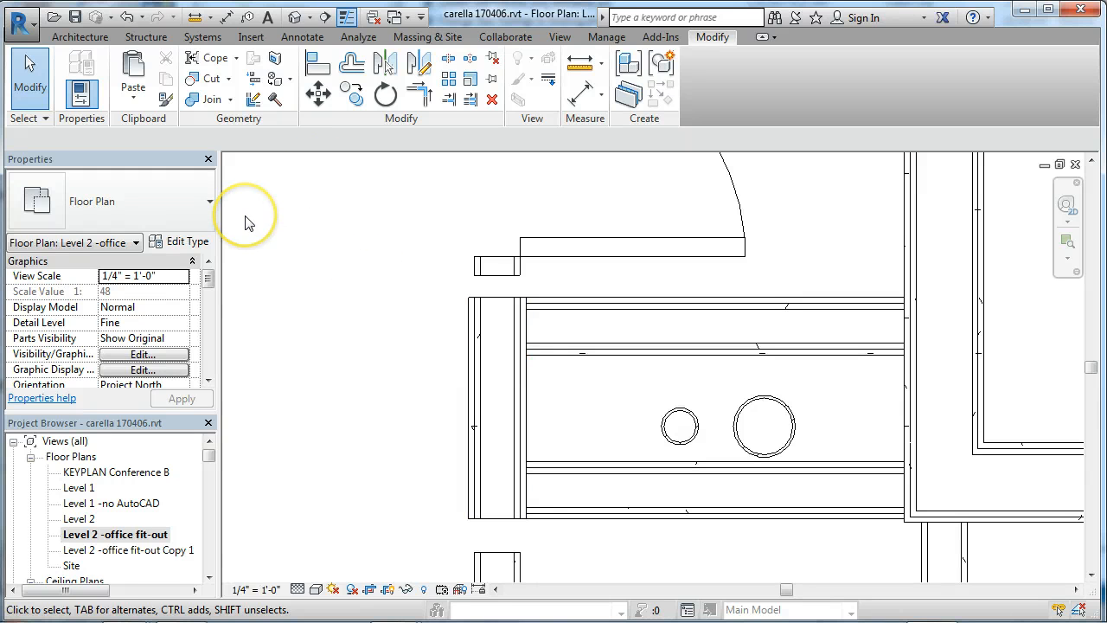
{"action": "mouse_move", "coordinate": [402, 134]}
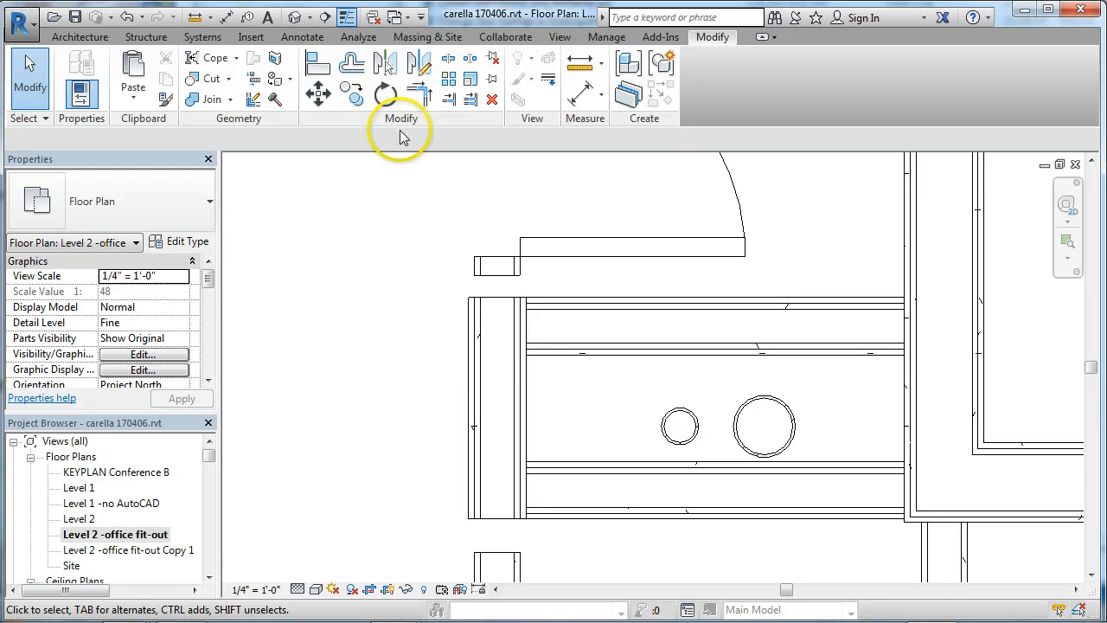
Step: Set the top-left and bottom-left chase corner joins to Miter using Wall Joins
{"action": "left_click", "coordinate": [701, 324]}
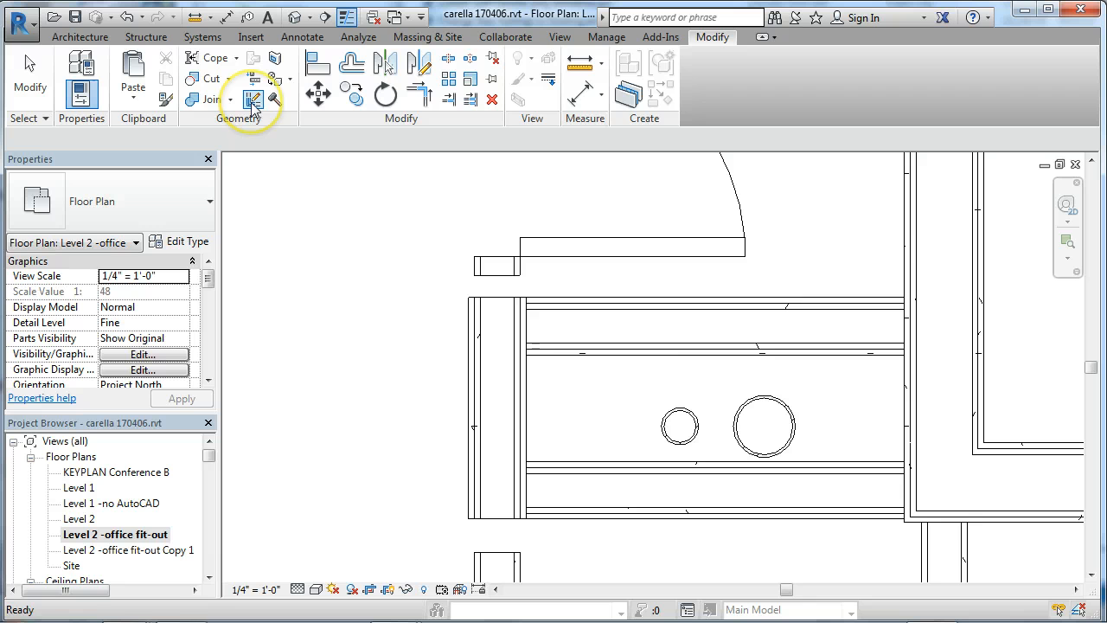
{"action": "left_click", "coordinate": [252, 99]}
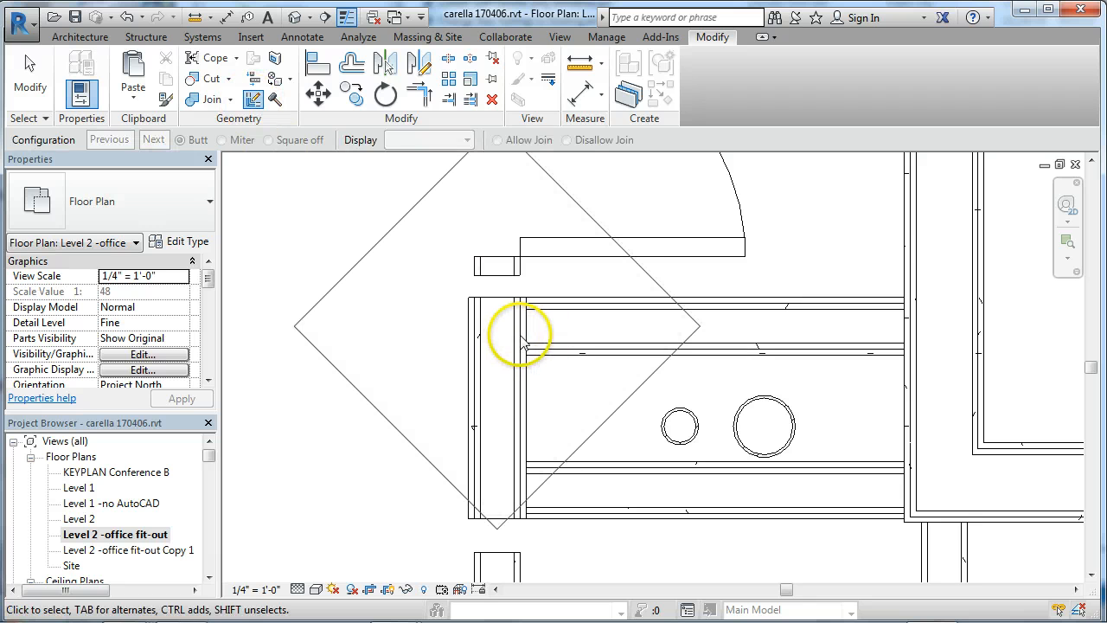
{"action": "left_click", "coordinate": [523, 338]}
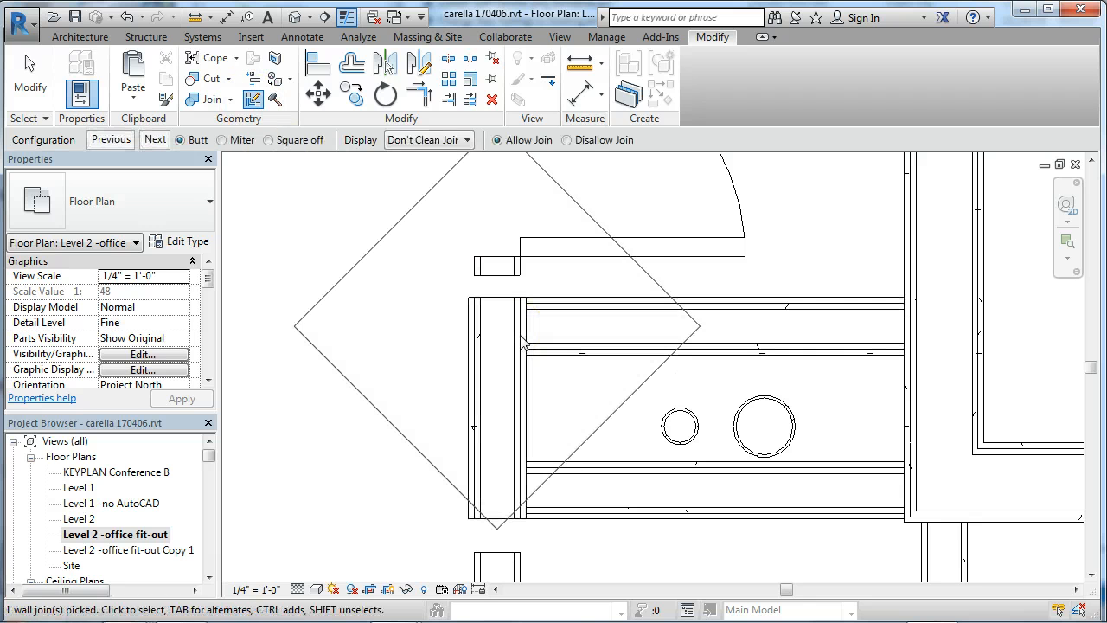
{"action": "left_click", "coordinate": [179, 140]}
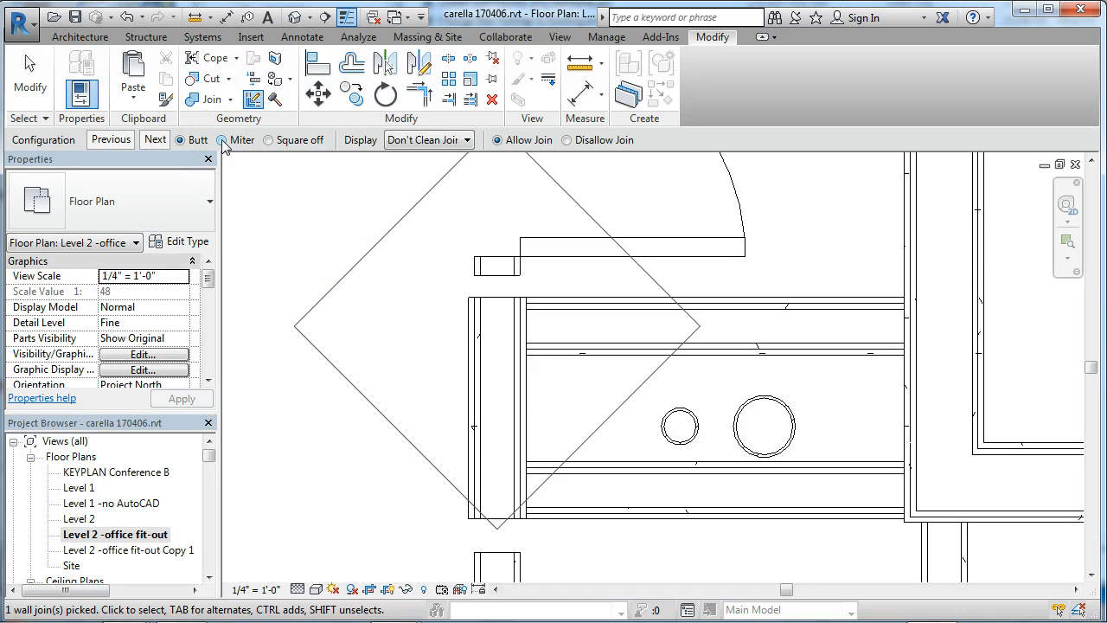
{"action": "left_click", "coordinate": [222, 139]}
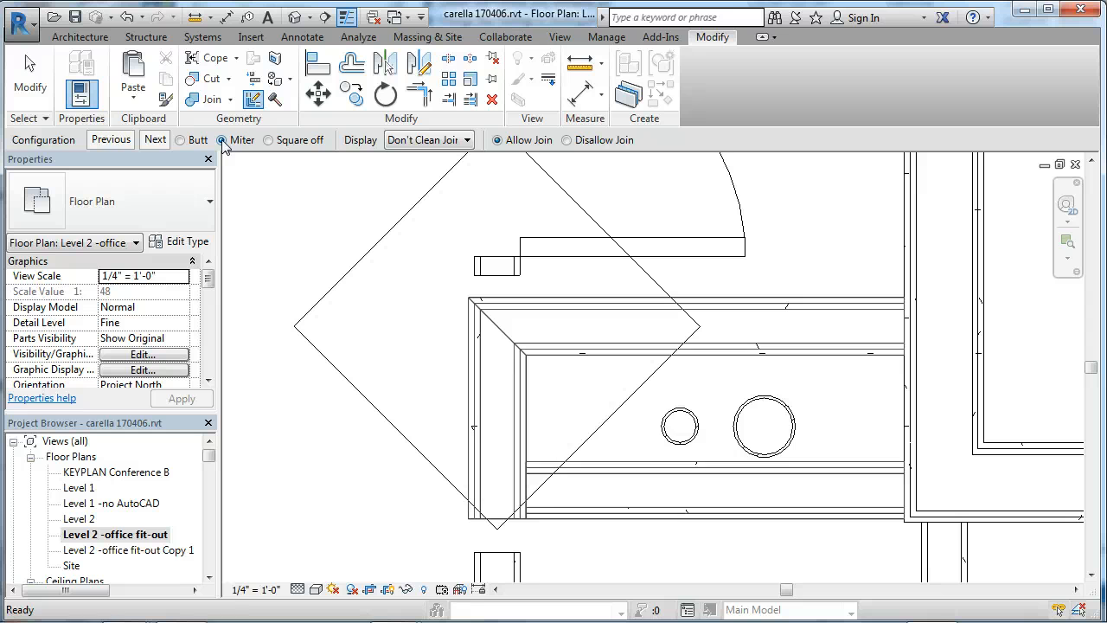
{"action": "left_click", "coordinate": [222, 139]}
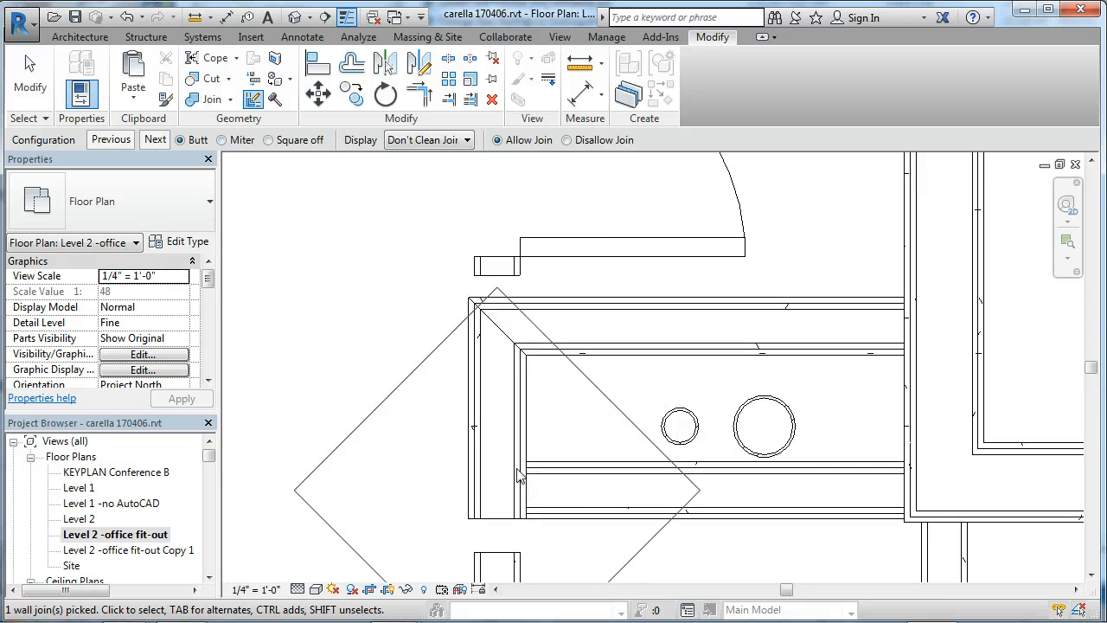
{"action": "left_click", "coordinate": [222, 139]}
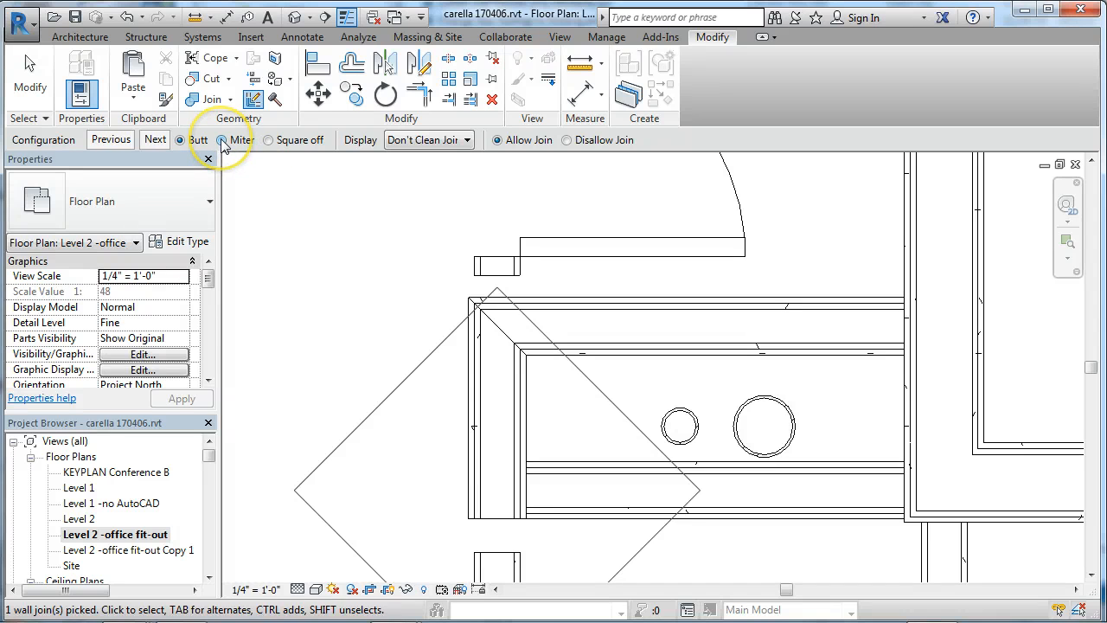
{"action": "left_click", "coordinate": [221, 140]}
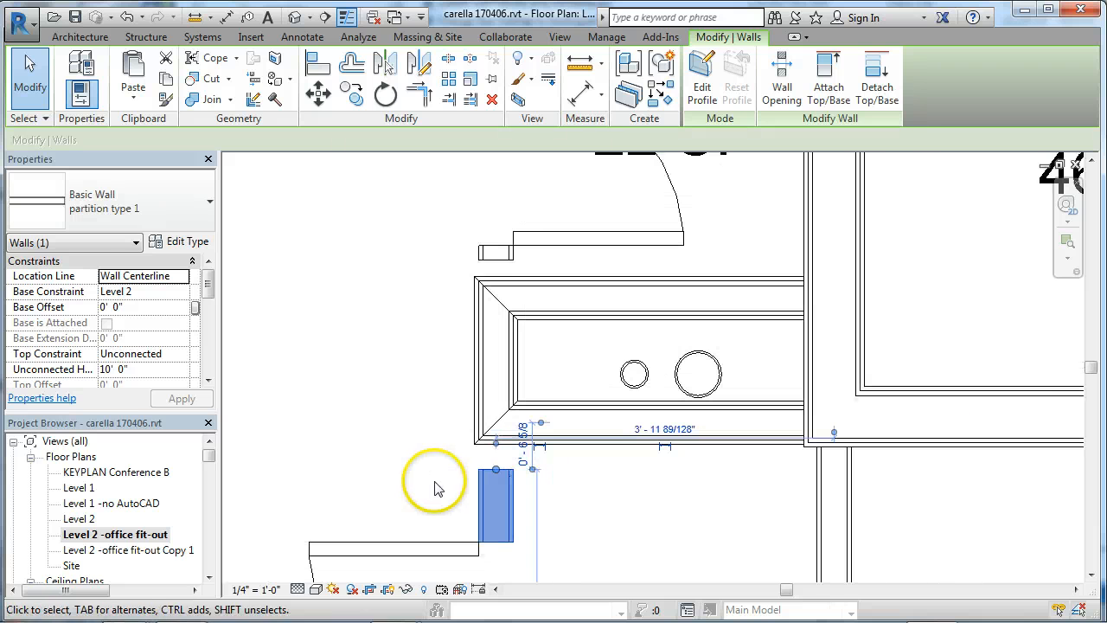
Step: Set the join between the short wall stub and the chase walls to Disallow Join
{"action": "left_click_drag", "start_coordinate": [495, 493], "coordinate": [495, 254]}
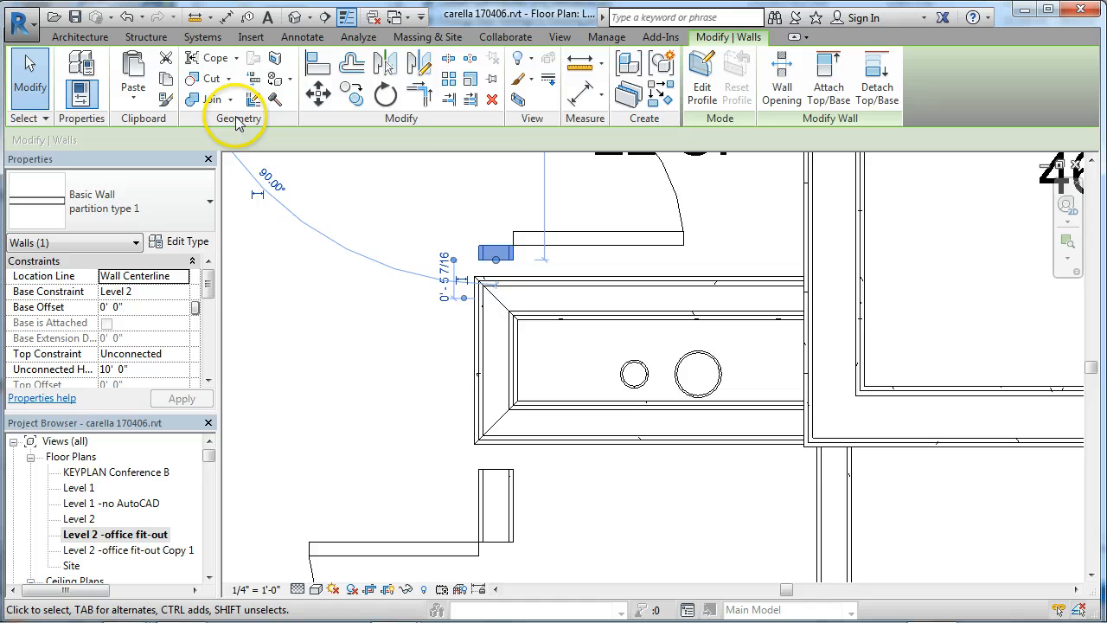
{"action": "mouse_move", "coordinate": [254, 100]}
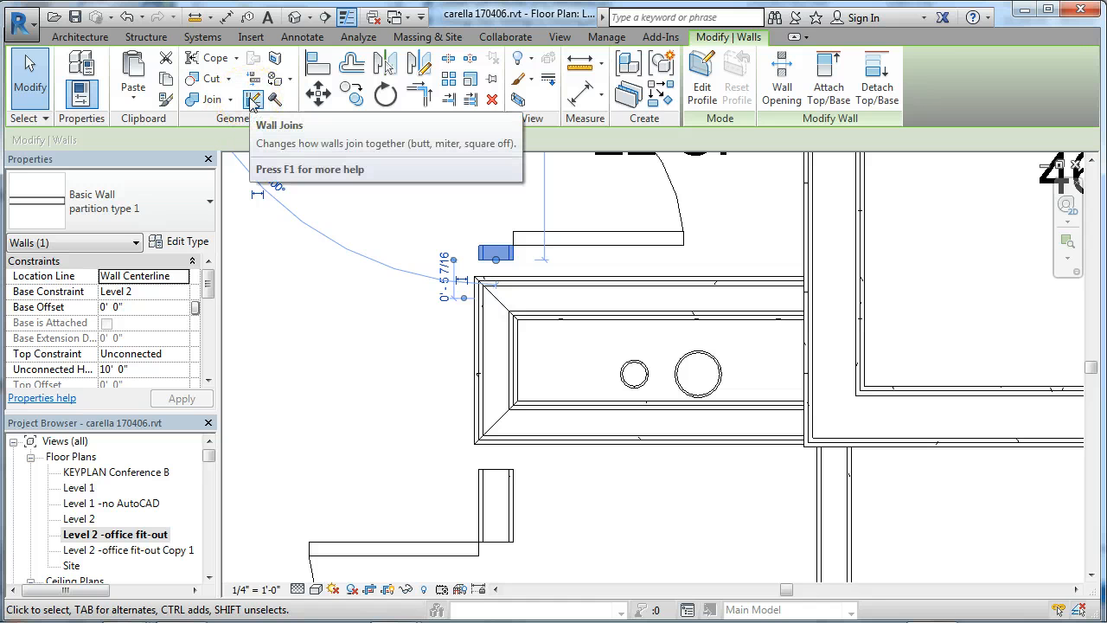
{"action": "left_click", "coordinate": [253, 100]}
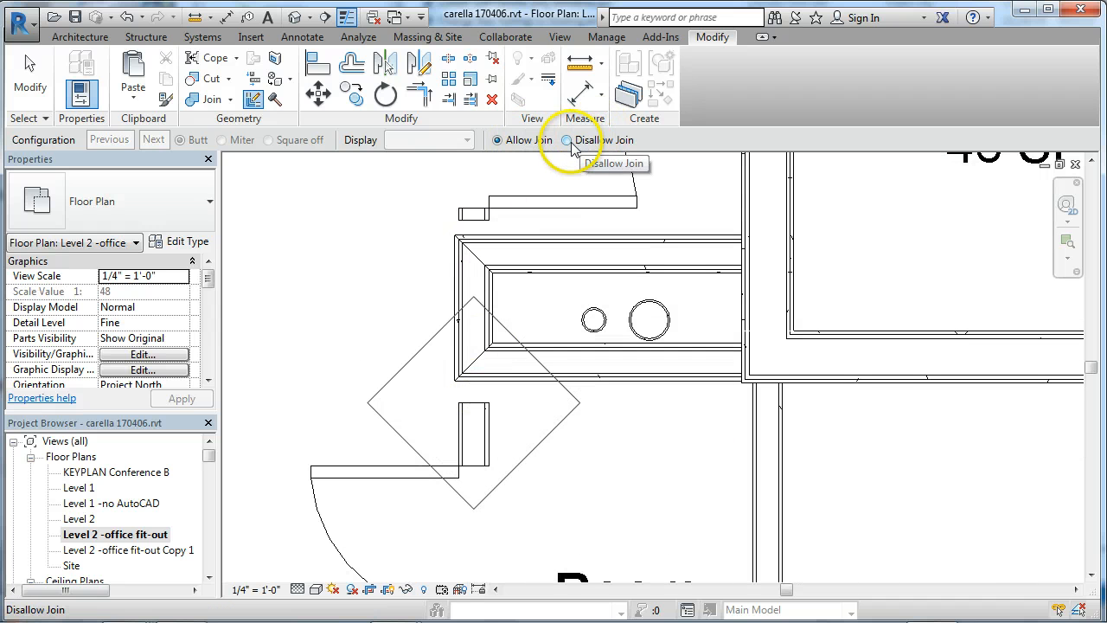
{"action": "left_click", "coordinate": [568, 139]}
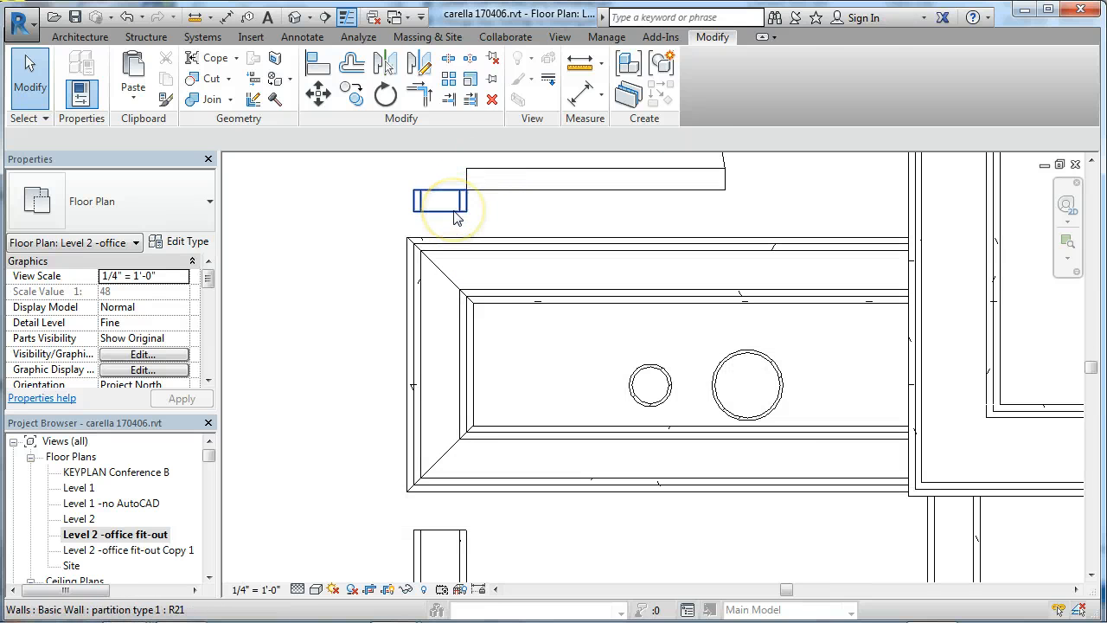
Step: Align the short wall above the chase with the chase end wall and zoom out to review
{"action": "left_click", "coordinate": [439, 201]}
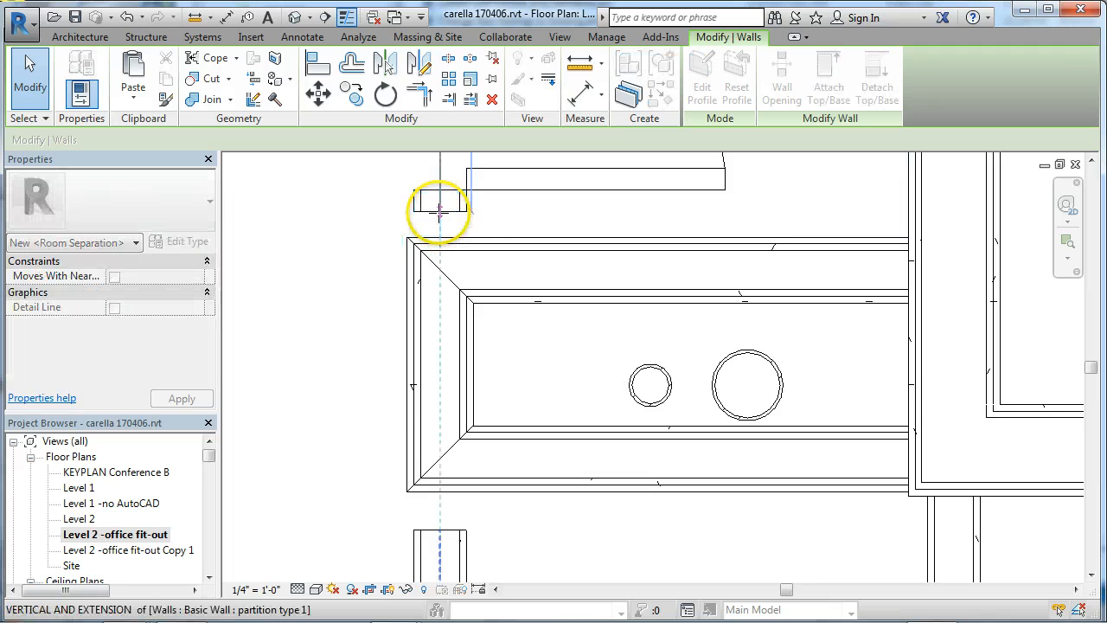
{"action": "left_click", "coordinate": [536, 298]}
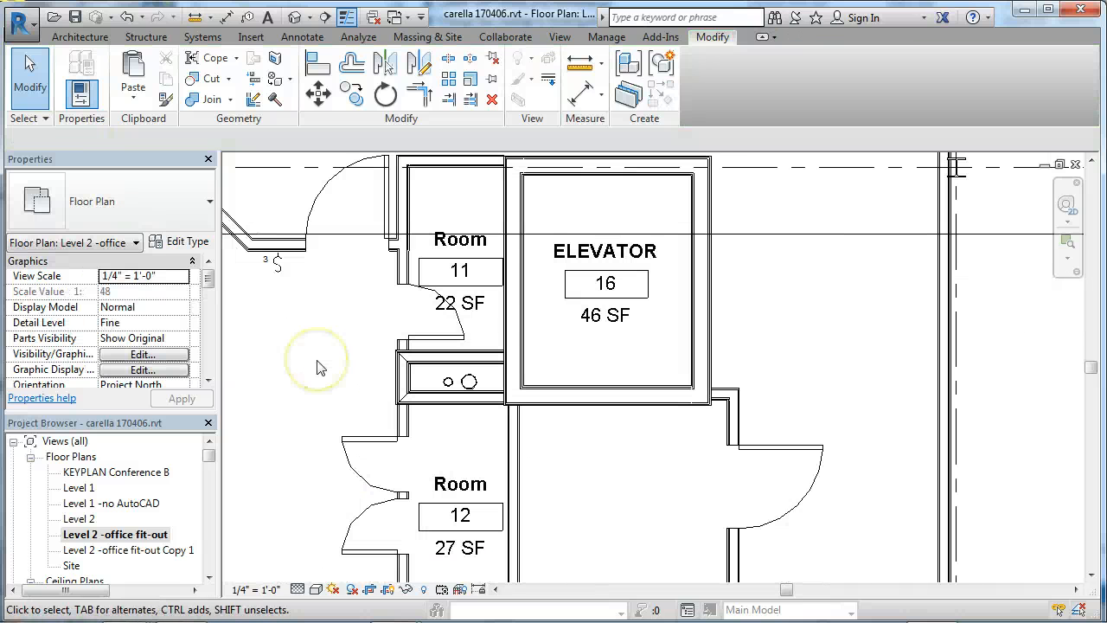
{"action": "left_click", "coordinate": [398, 398]}
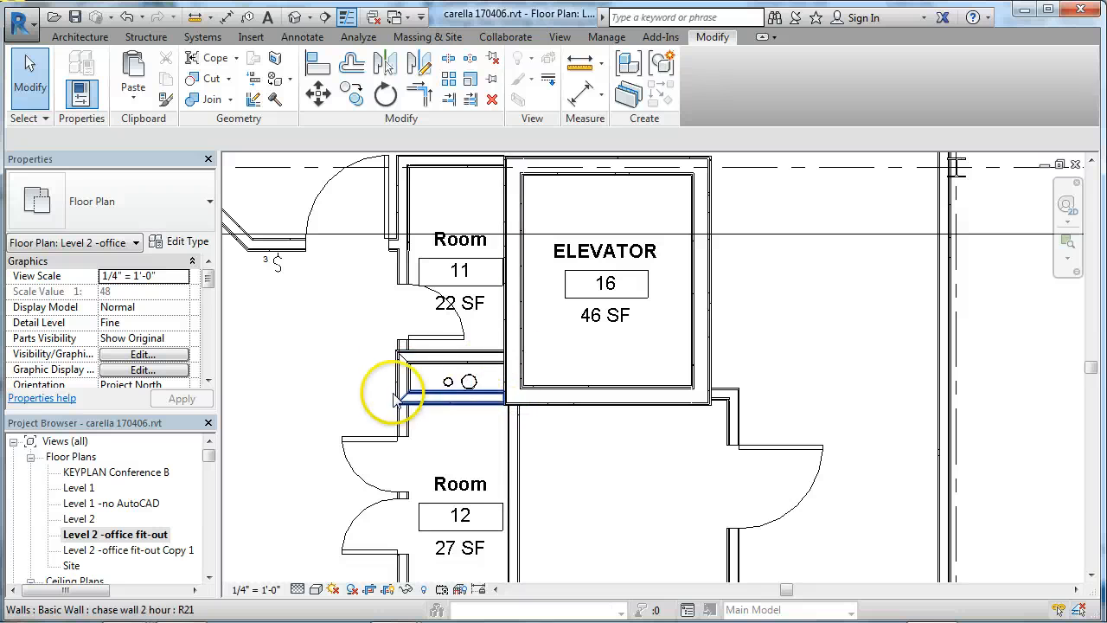